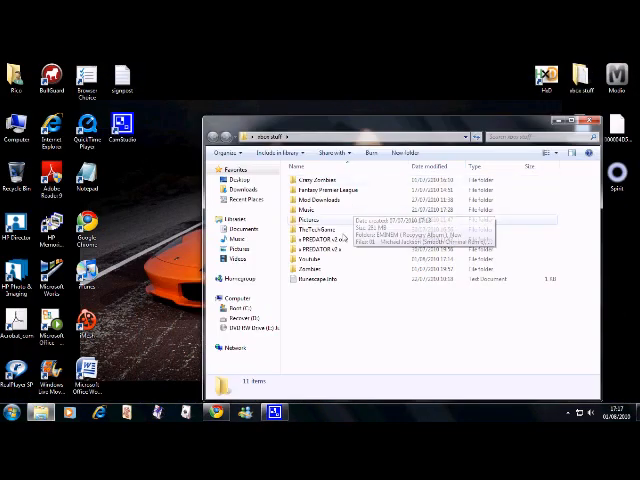
- Open the folder's only text document in Notepad to view its Photobucket link
double_click(320, 235)
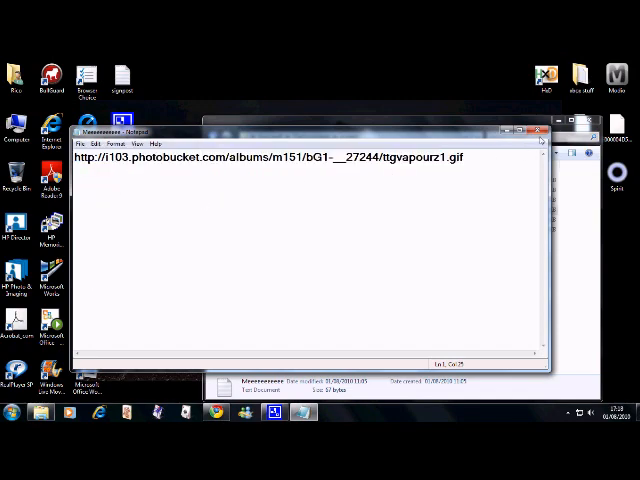
- Close the Notepad window showing the Photobucket image link
click(543, 130)
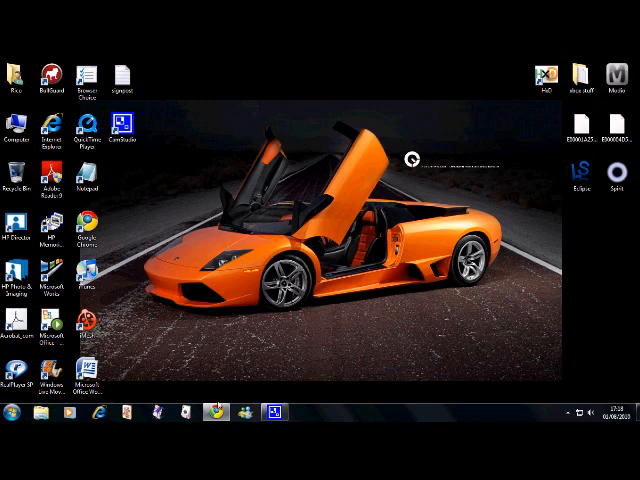